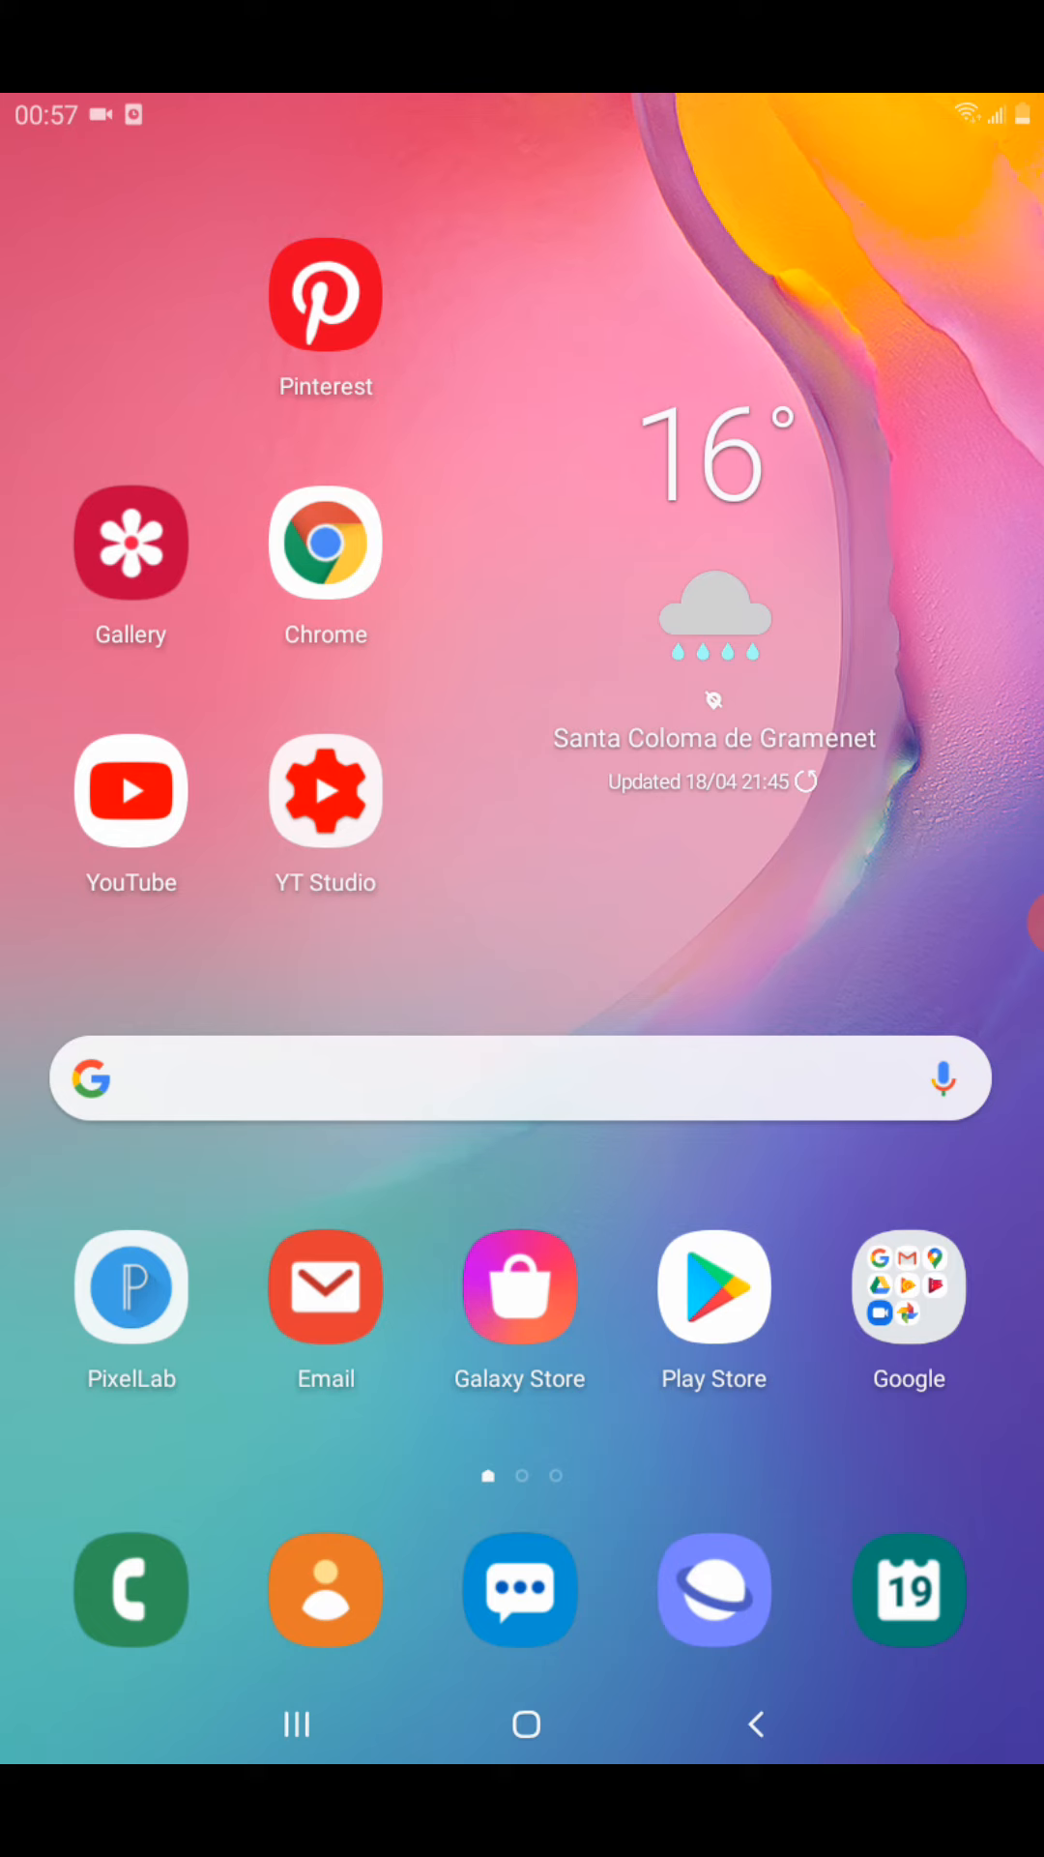
Launch Pinterest from the home screen to reach its home feed
left_click(324, 294)
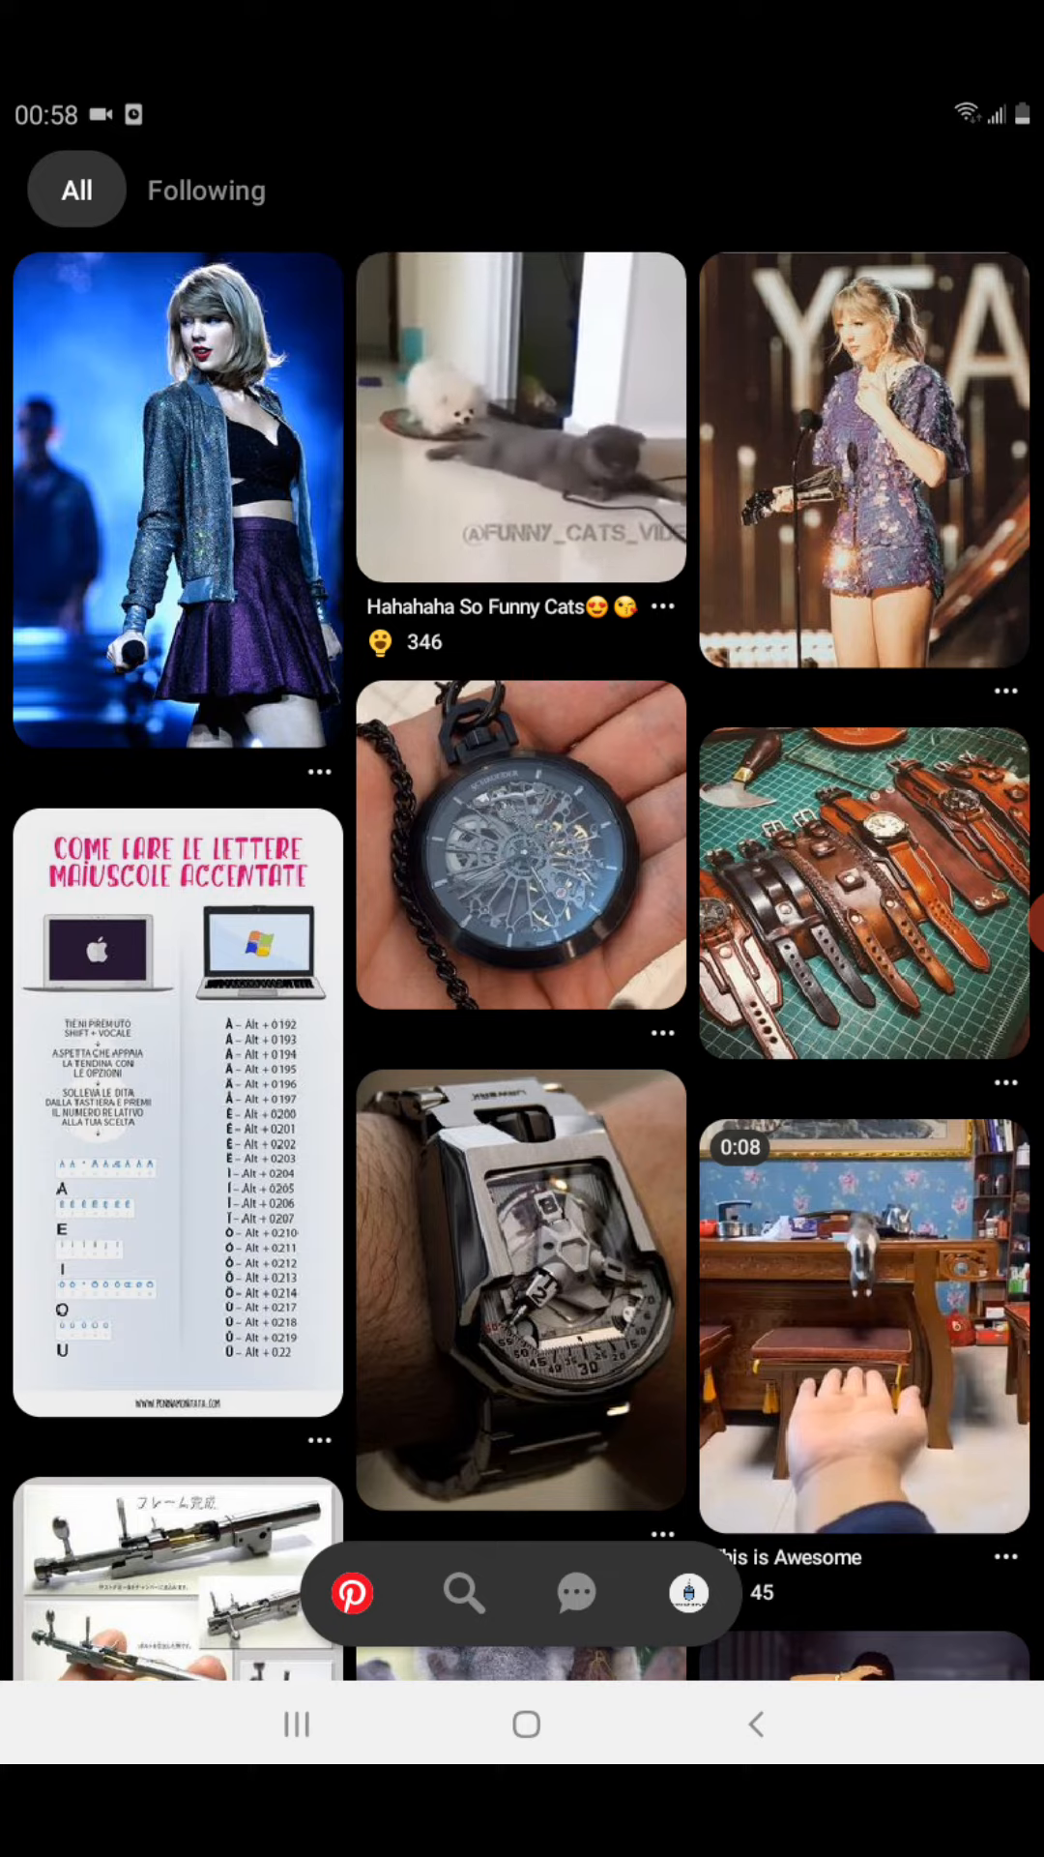
Copy the link of the 'Hahahaha So Funny Cats' video pin via its Options menu
left_click(520, 418)
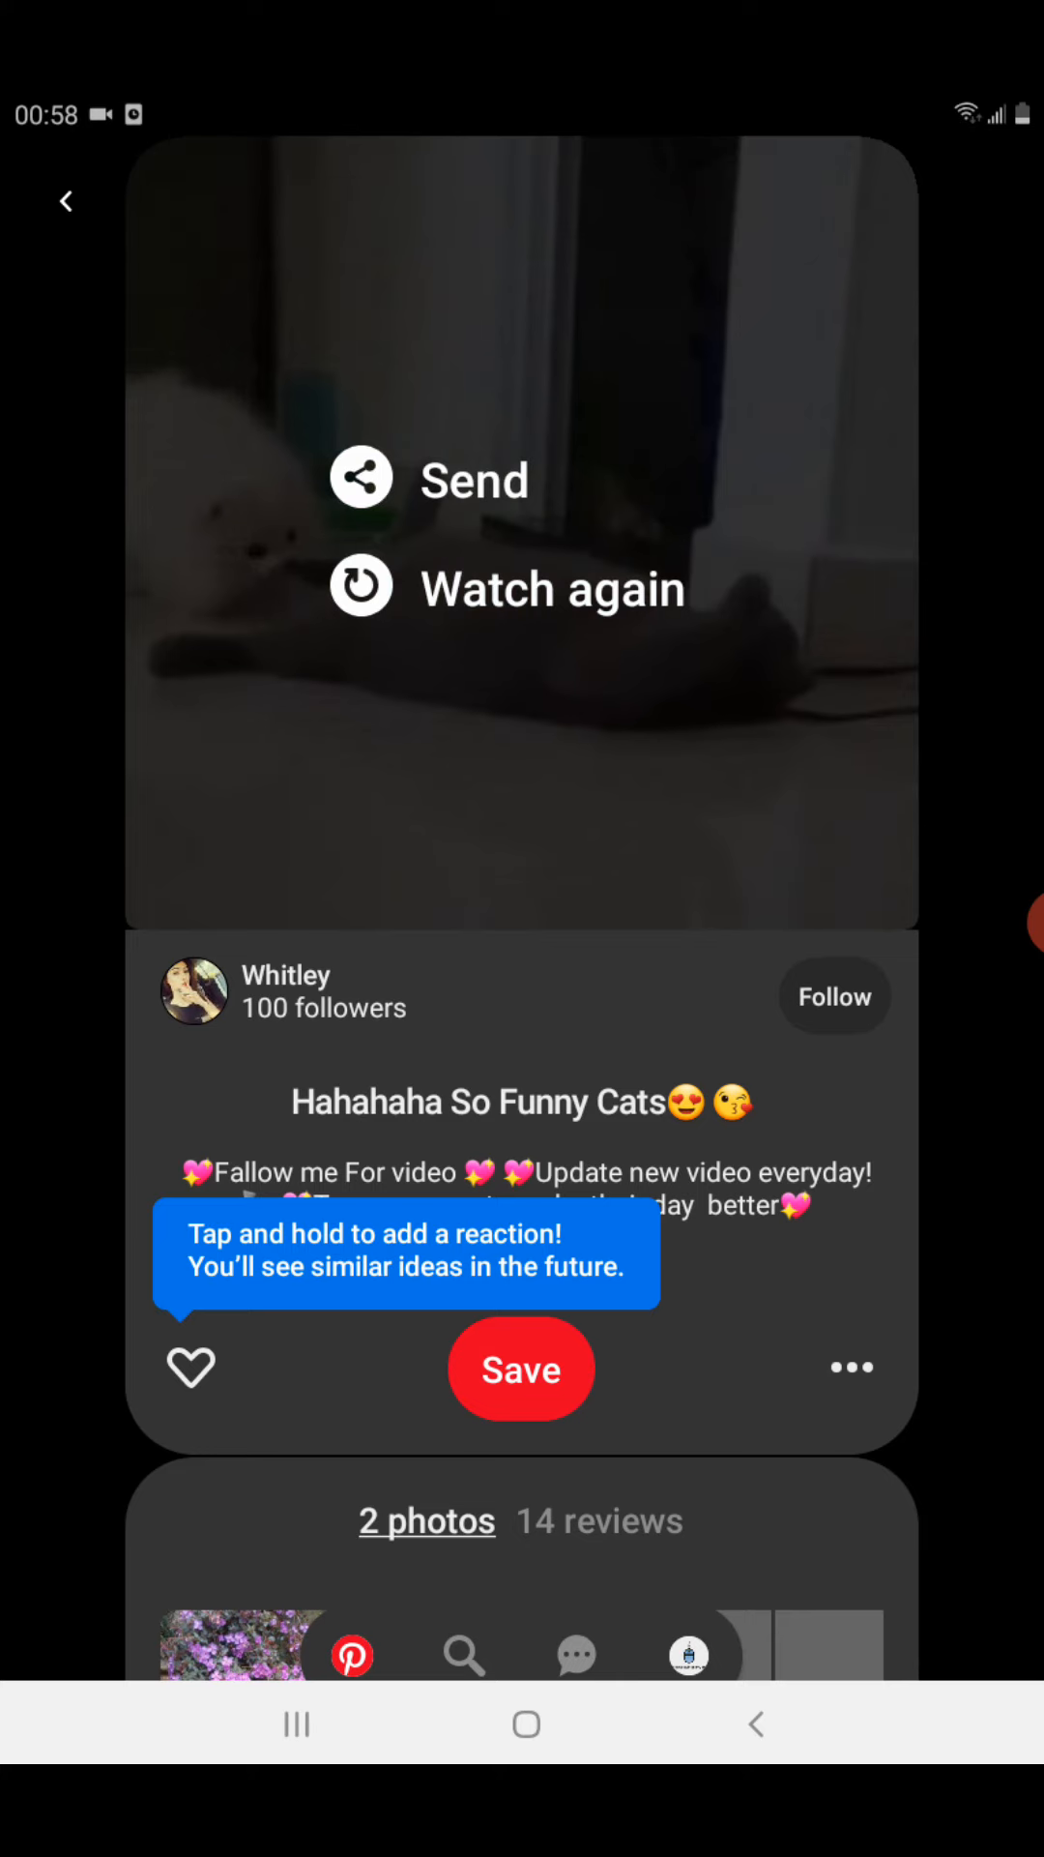
left_click(851, 1367)
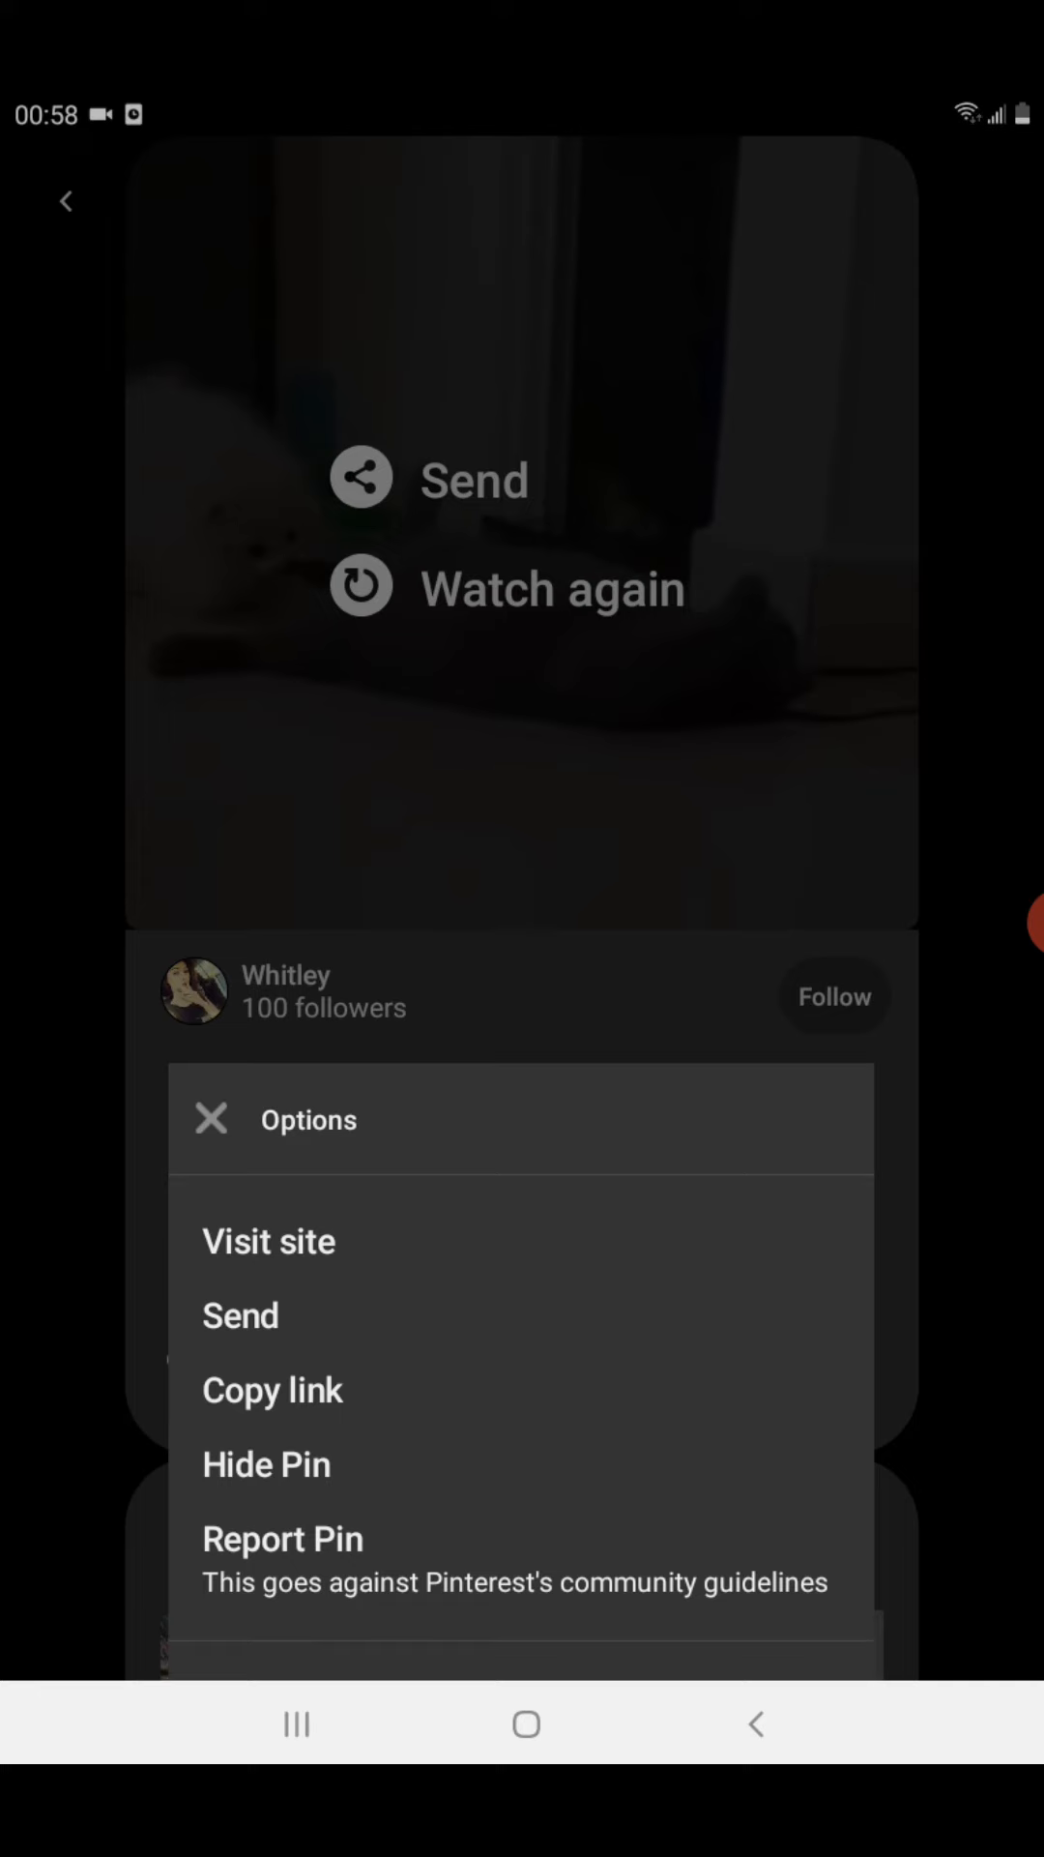
left_click(272, 1391)
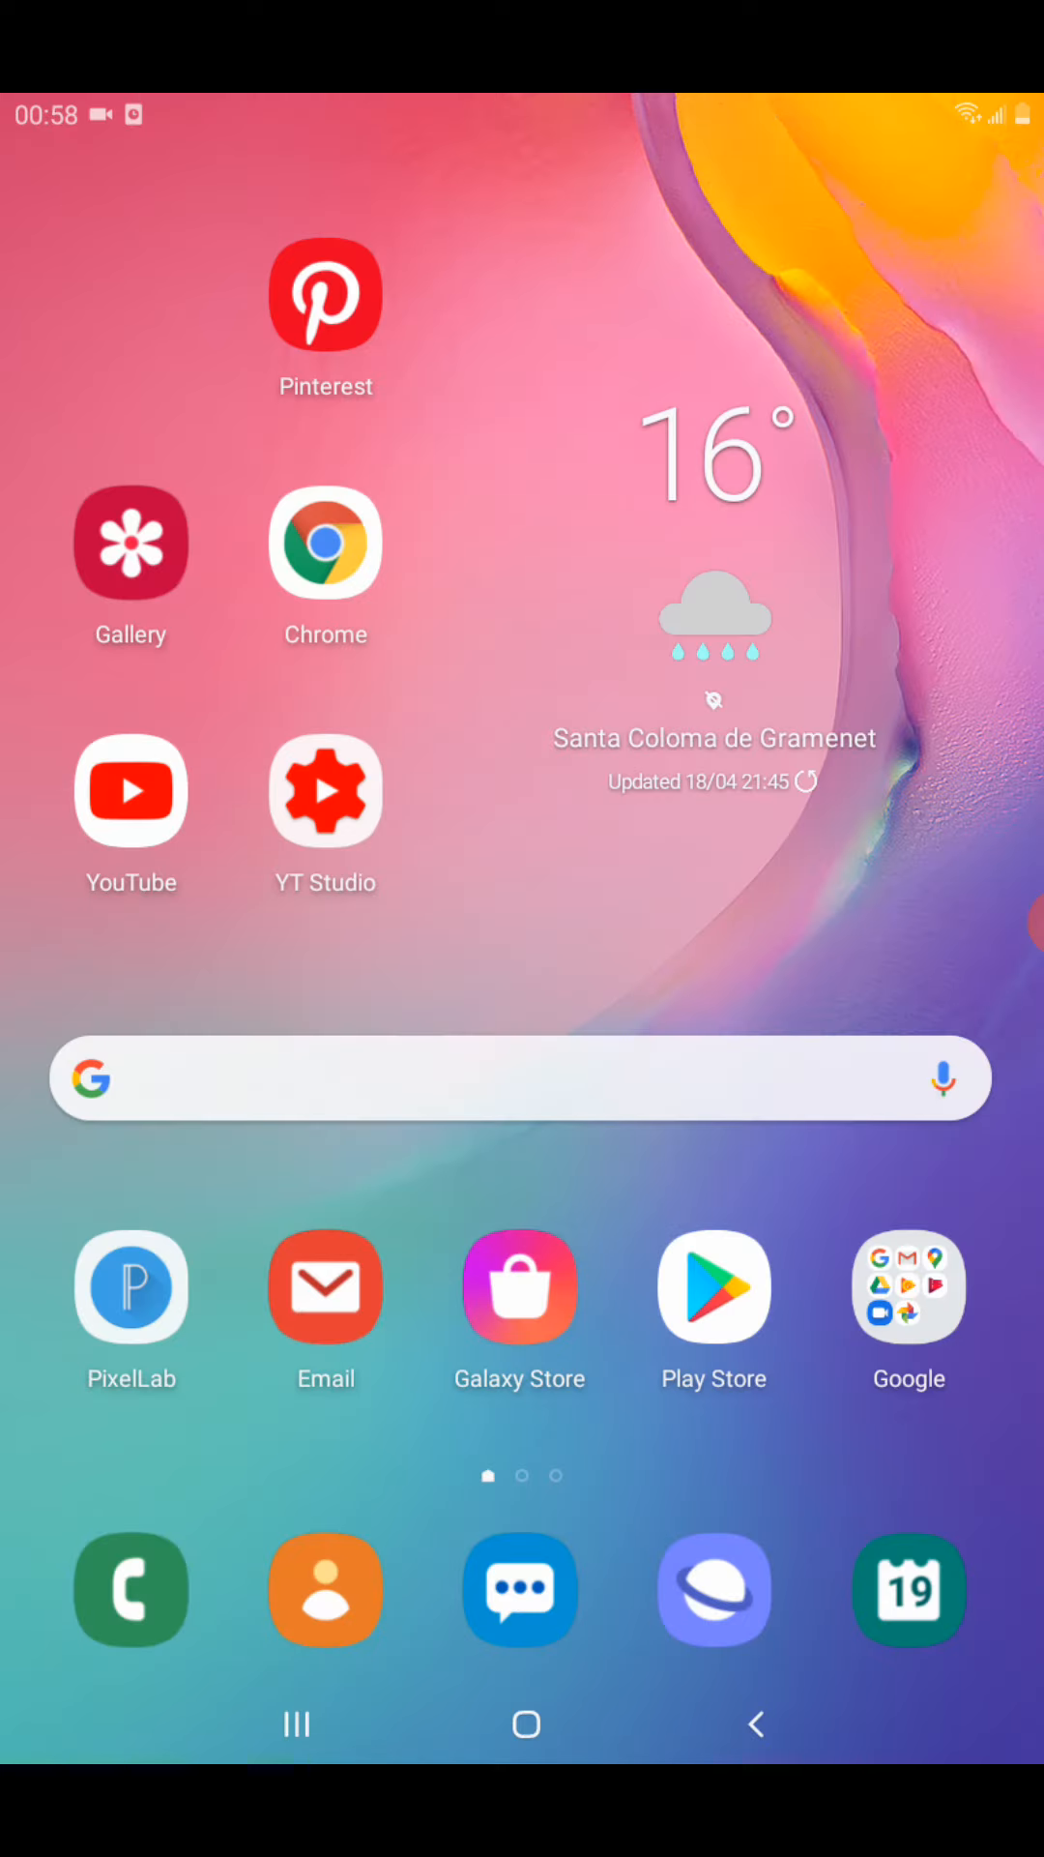
Paste the copied pin link into a new Chrome tab and go to it
left_click(324, 544)
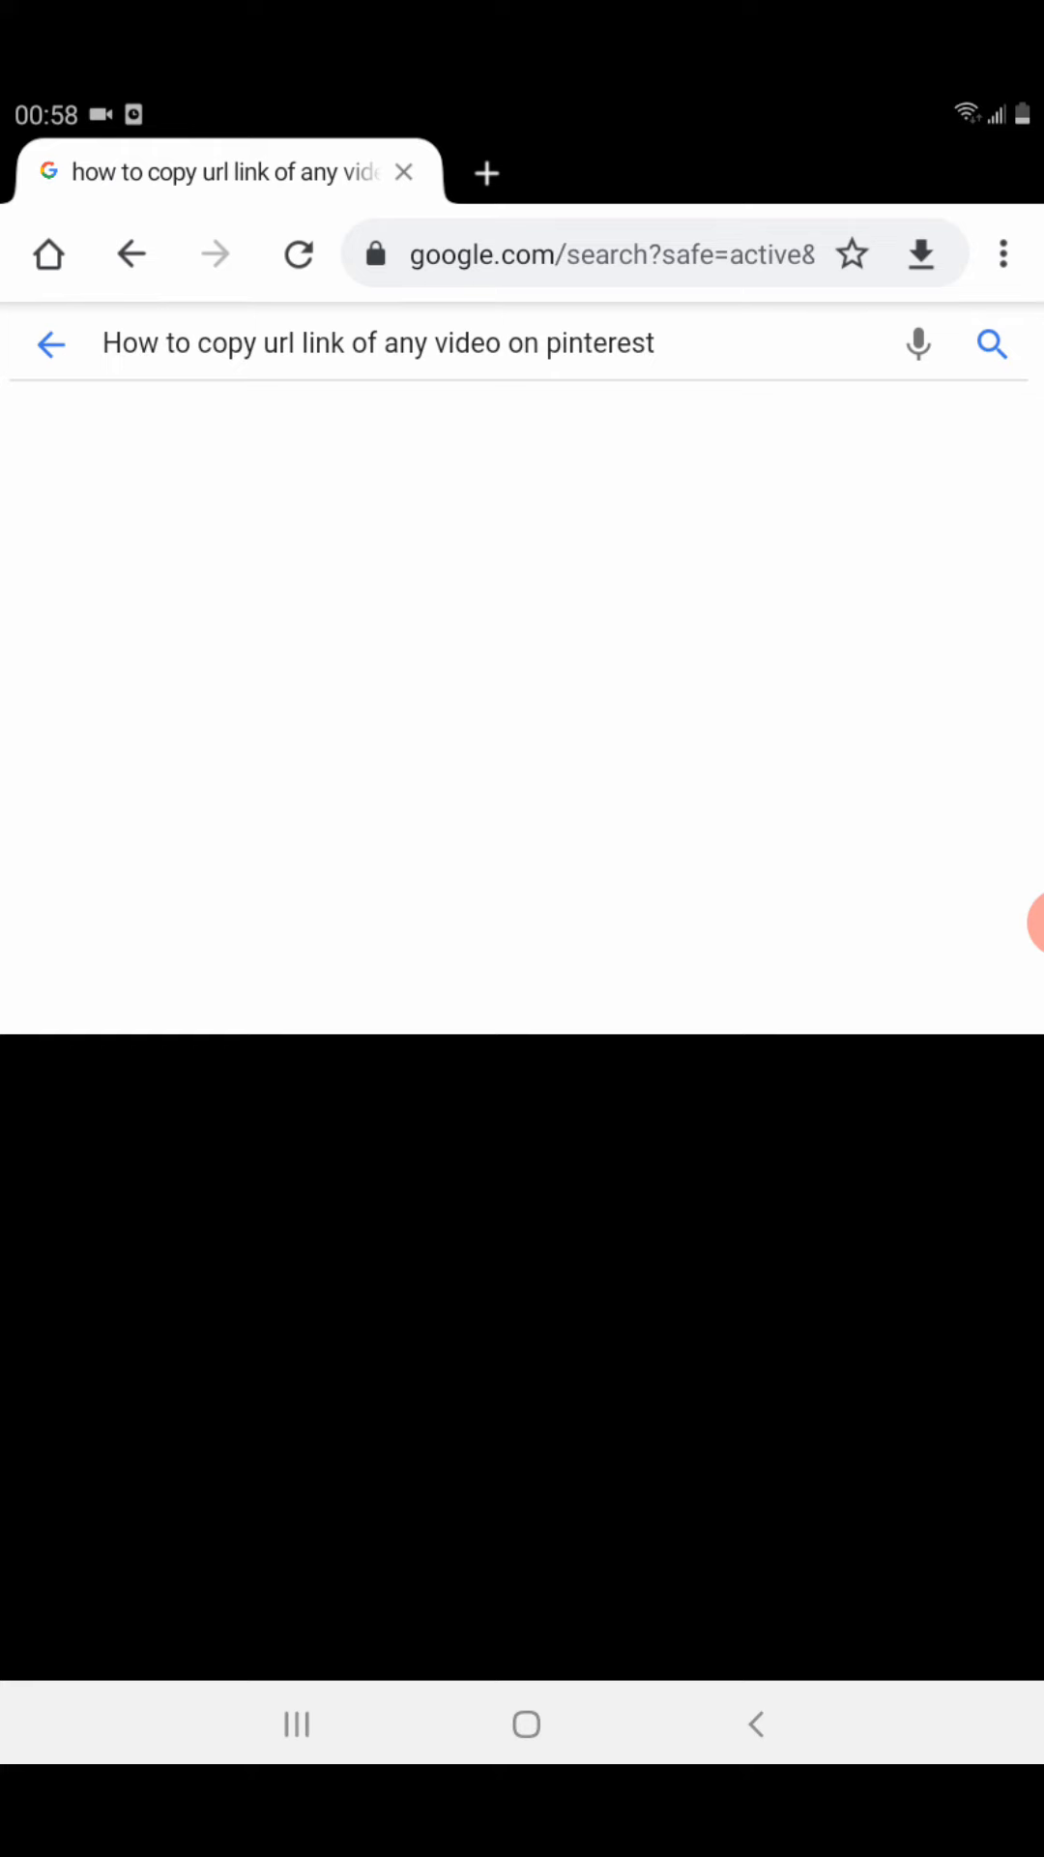
left_click(484, 172)
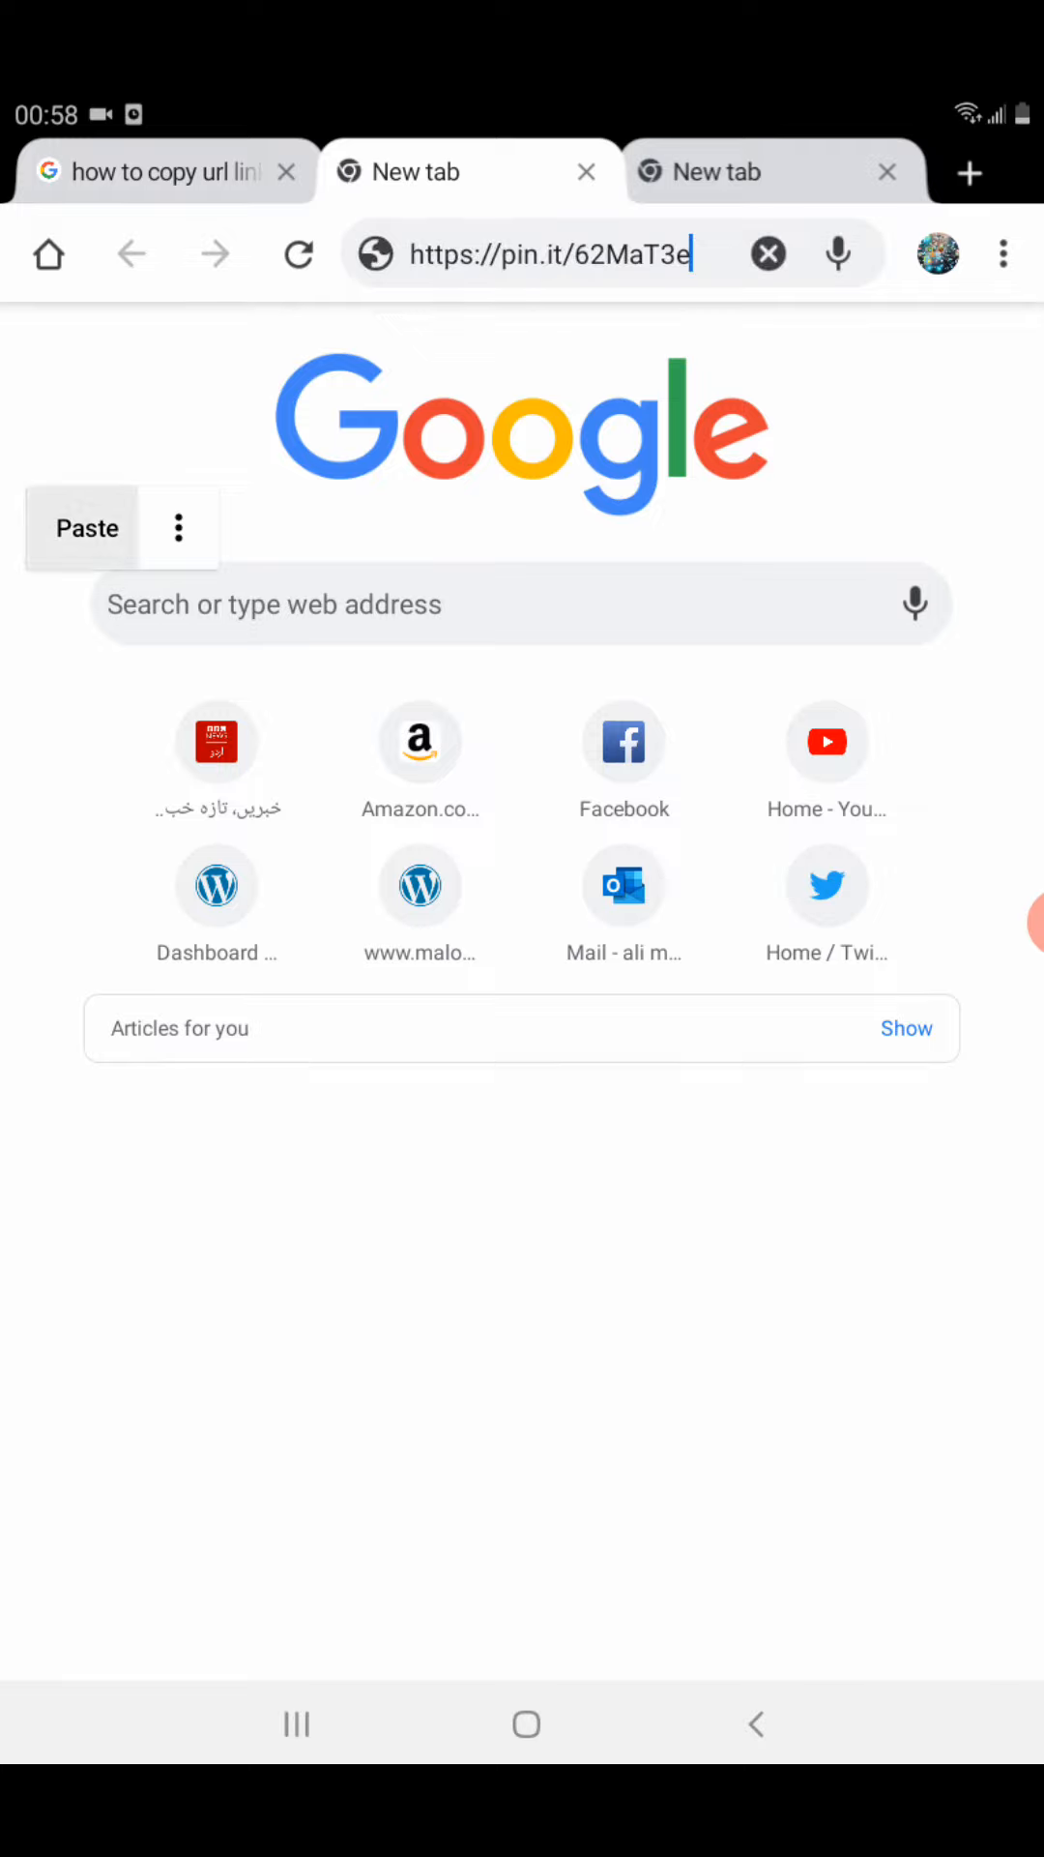
left_click(551, 253)
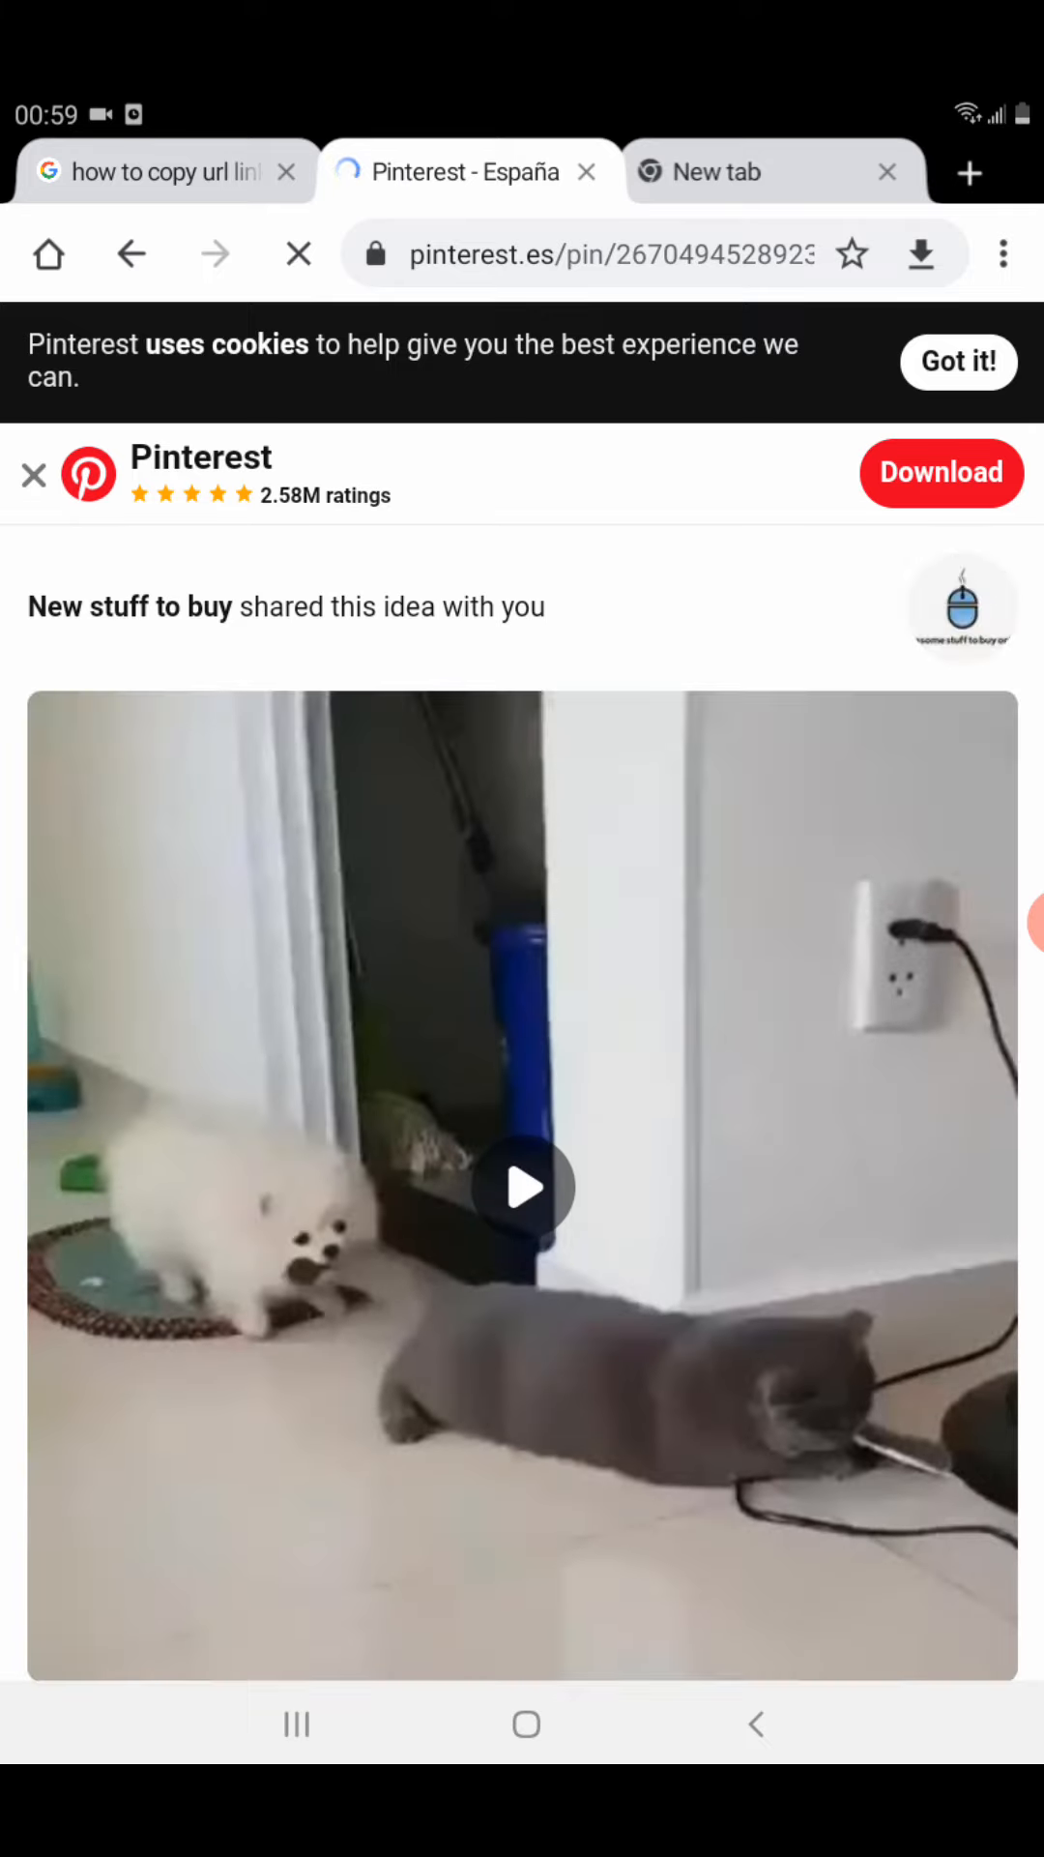
Scroll through the loaded funny cats pin page, then launch YouTube
scroll("down", 3)
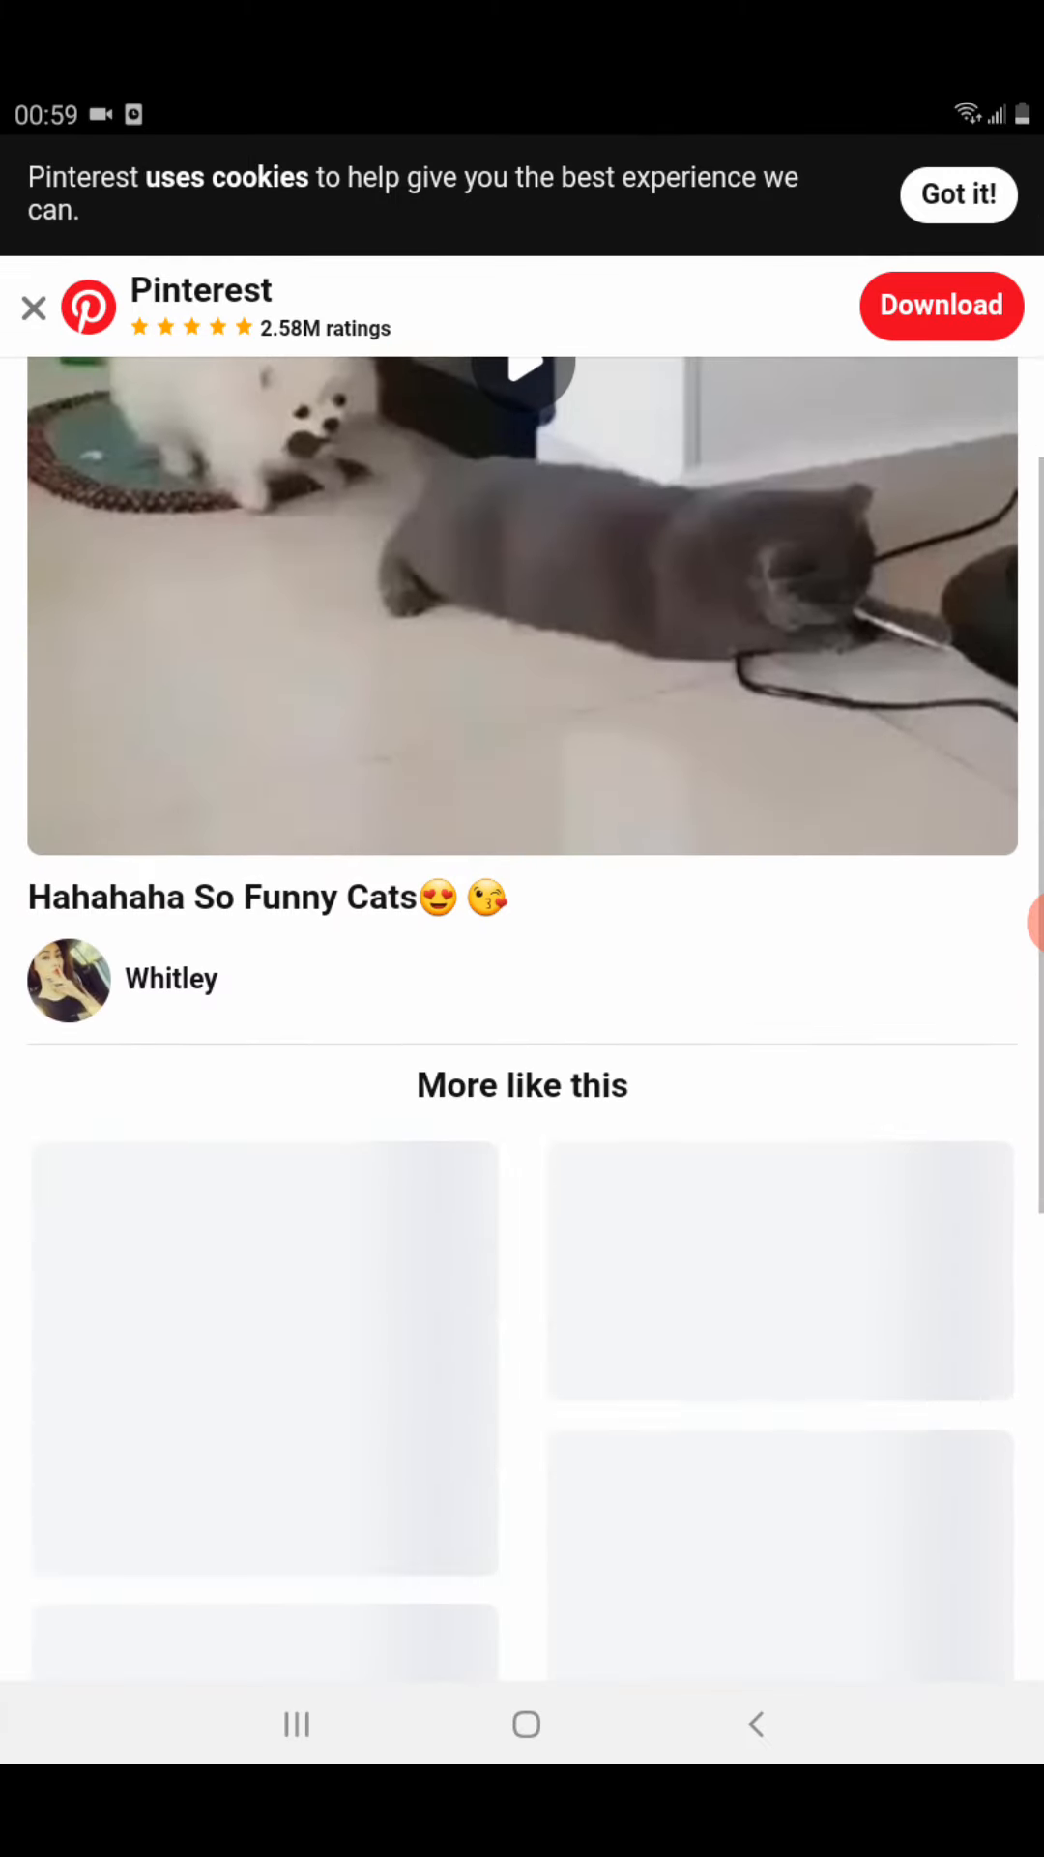
scroll("down", 3)
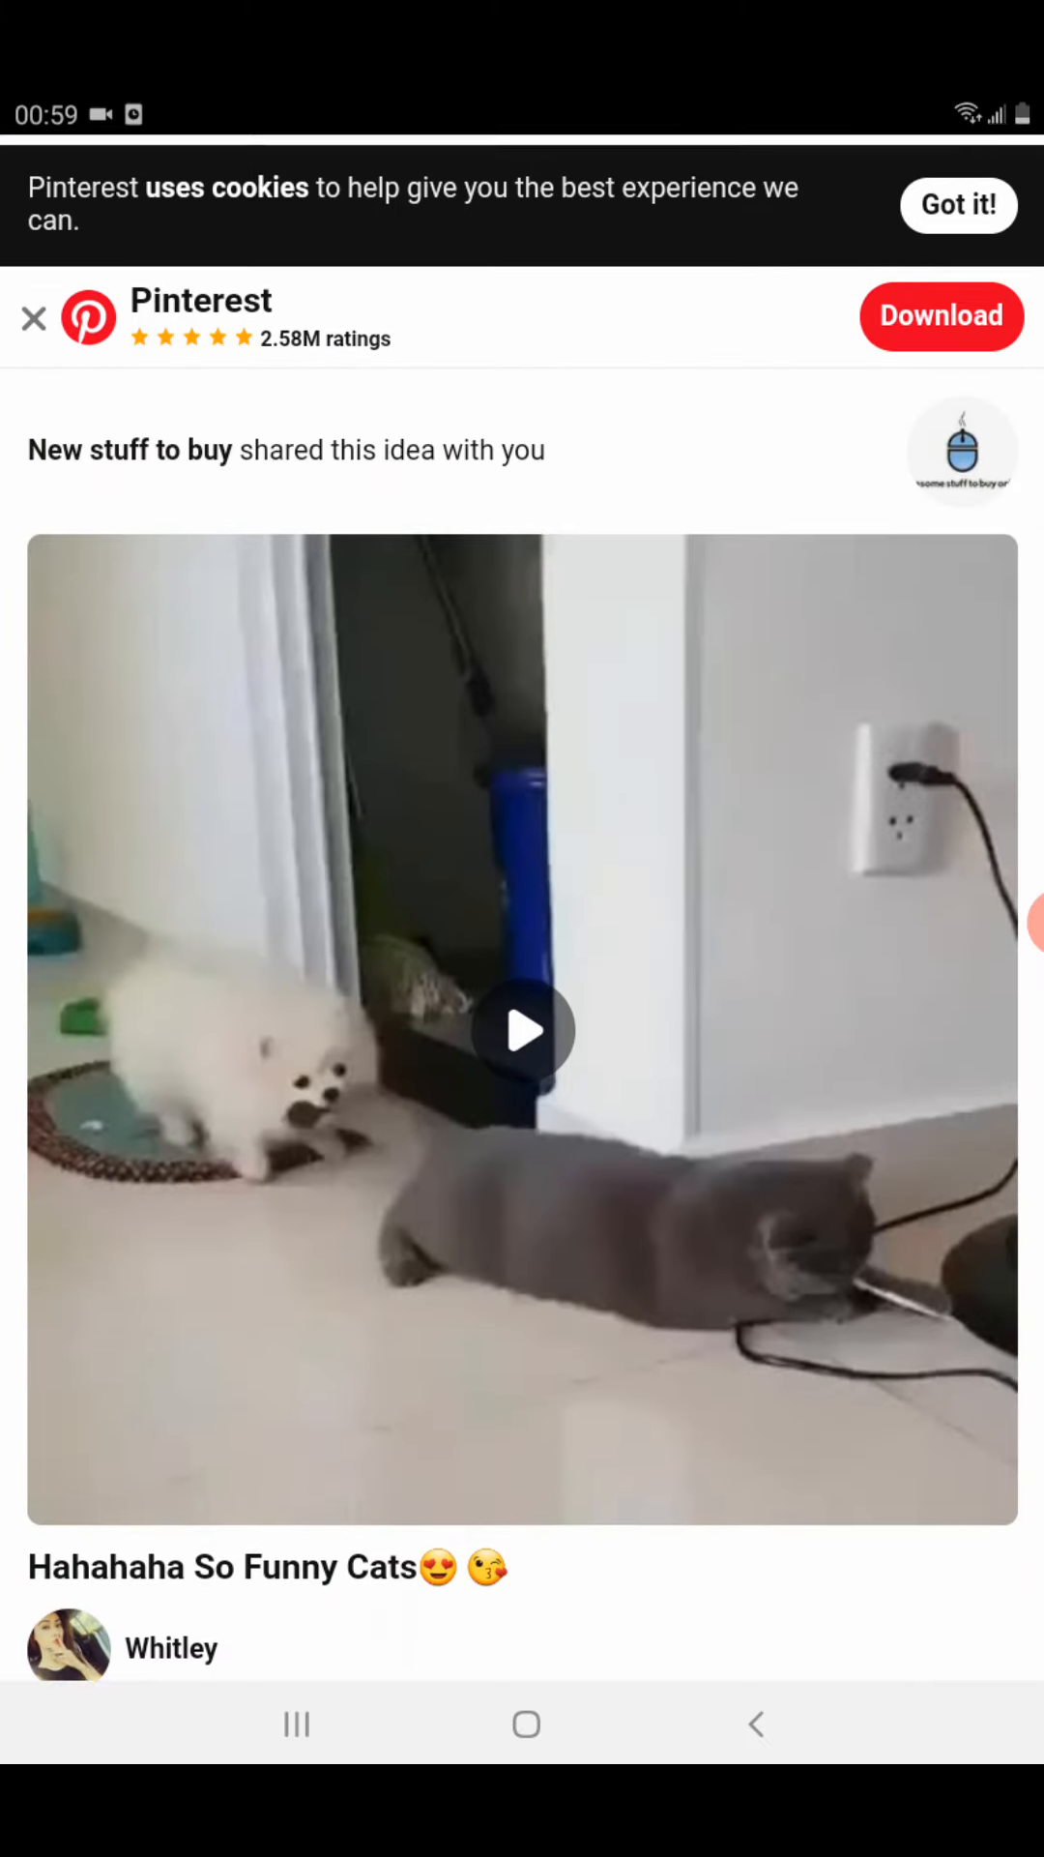
scroll("down", 3)
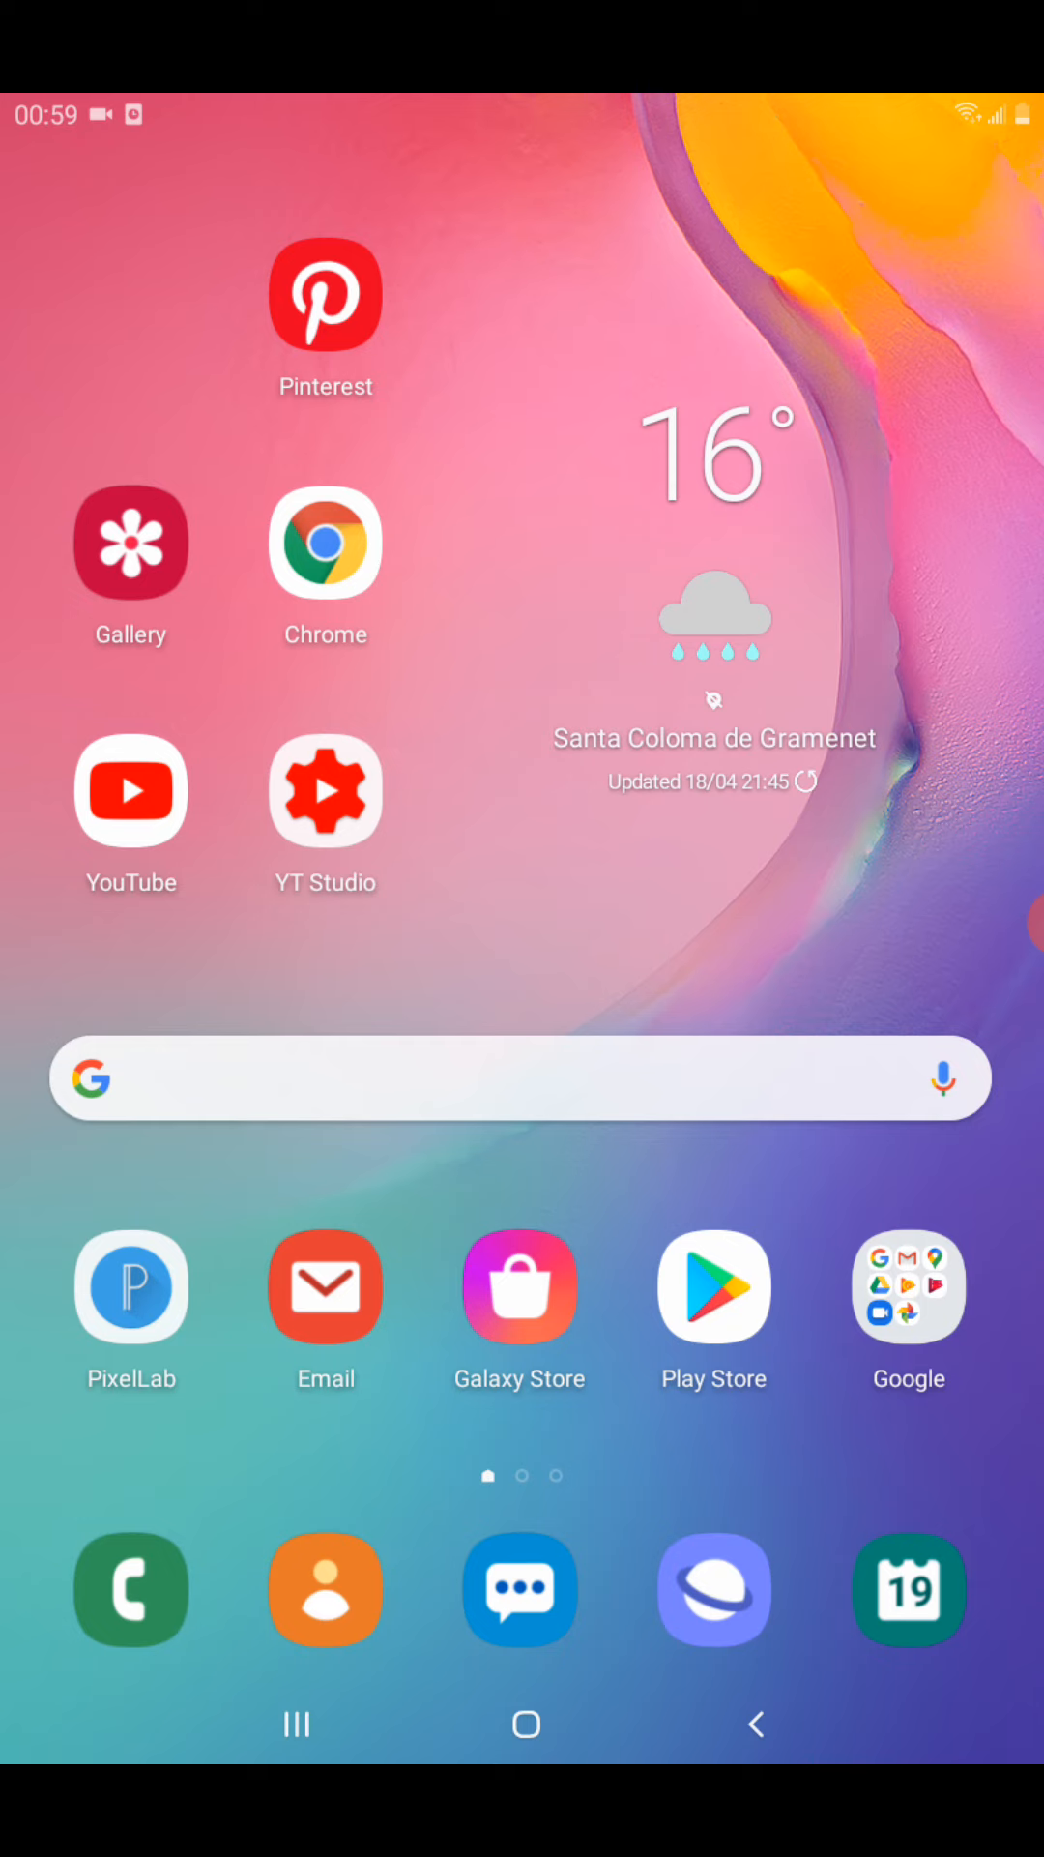
left_click(129, 789)
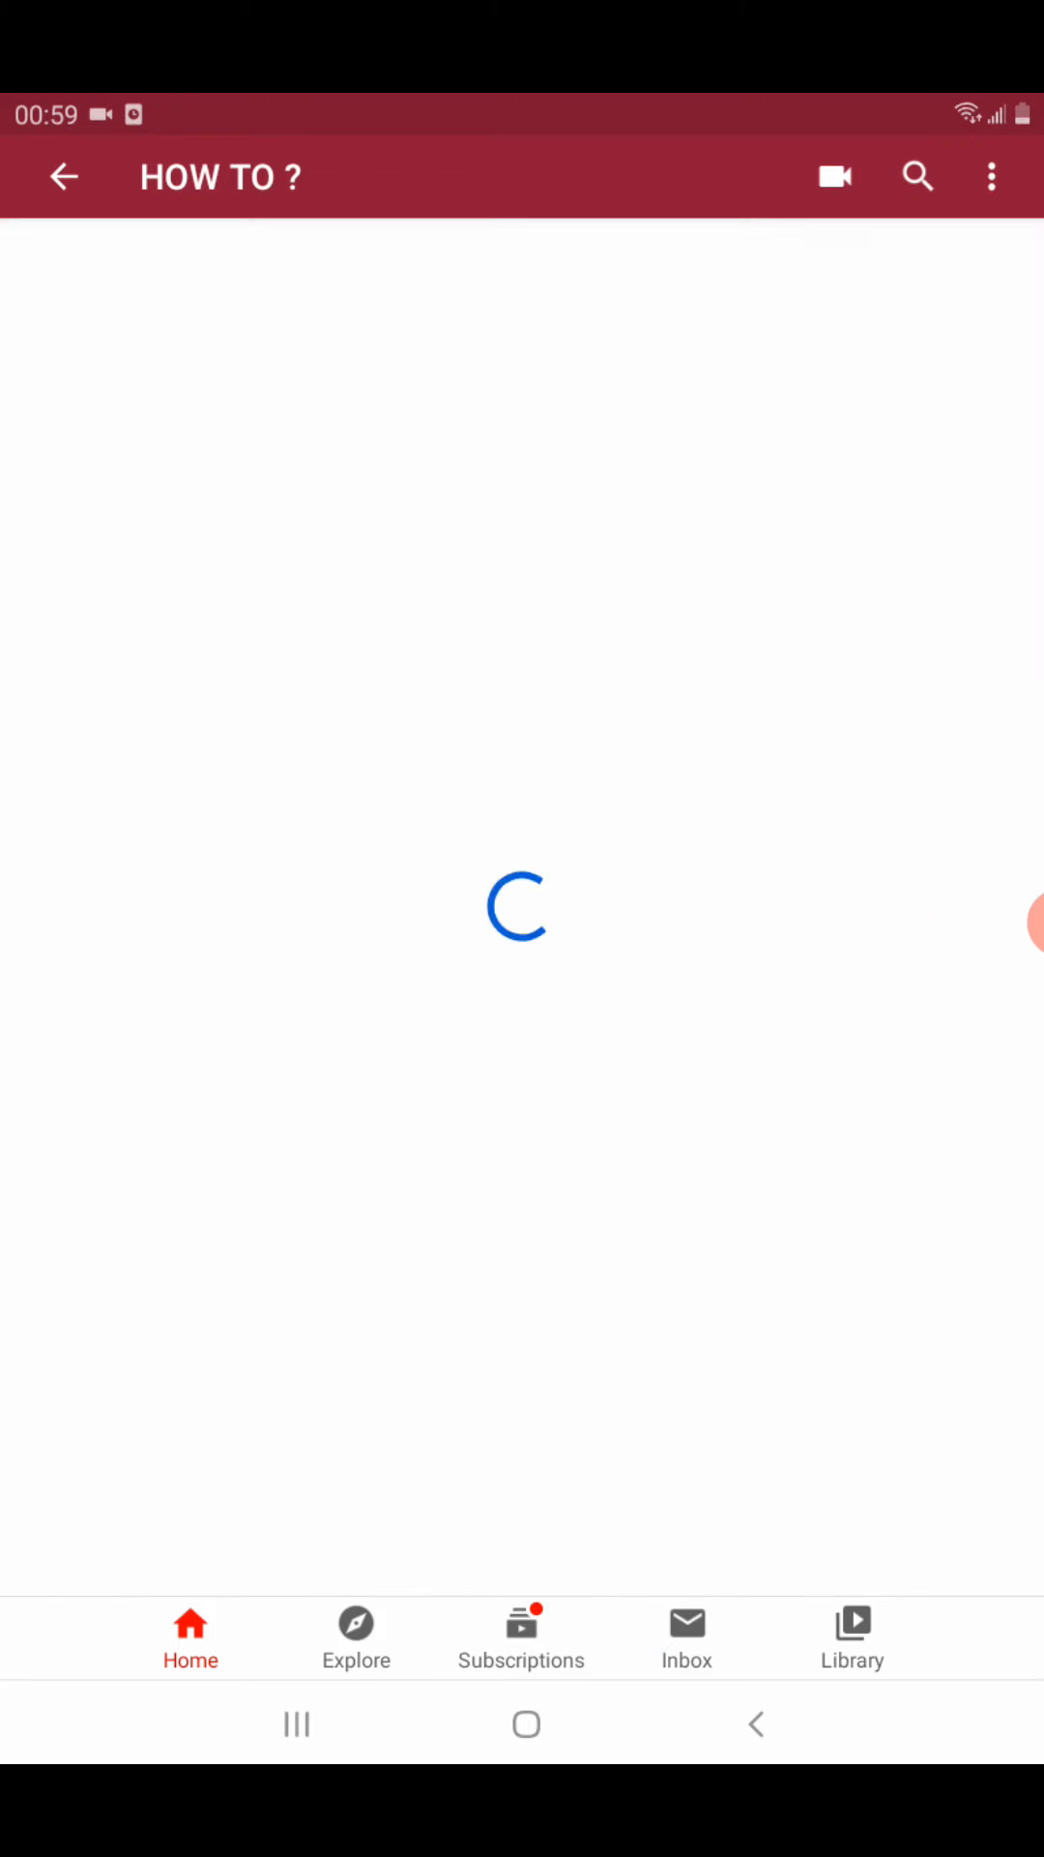